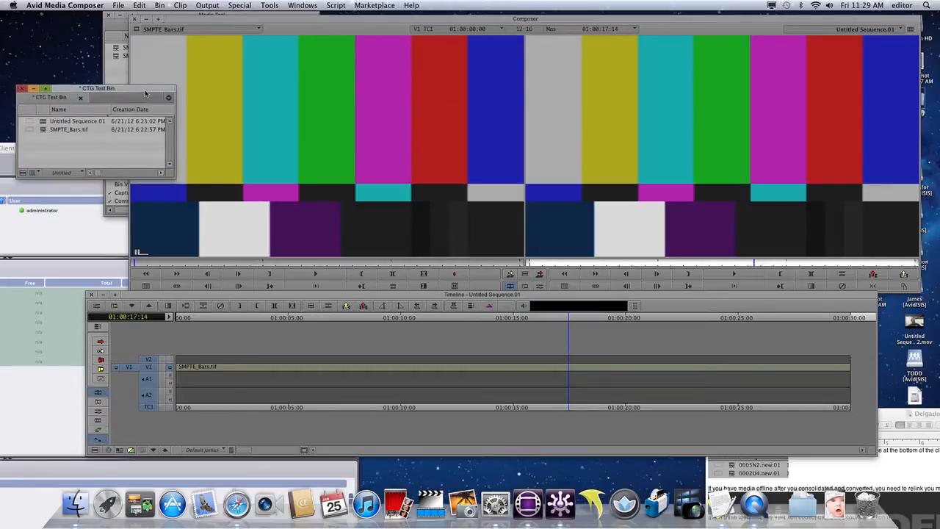
Step: Import happy-baby.jpg from Downloads, targeting the Documentary [AvidISIS] drive
click(117, 5)
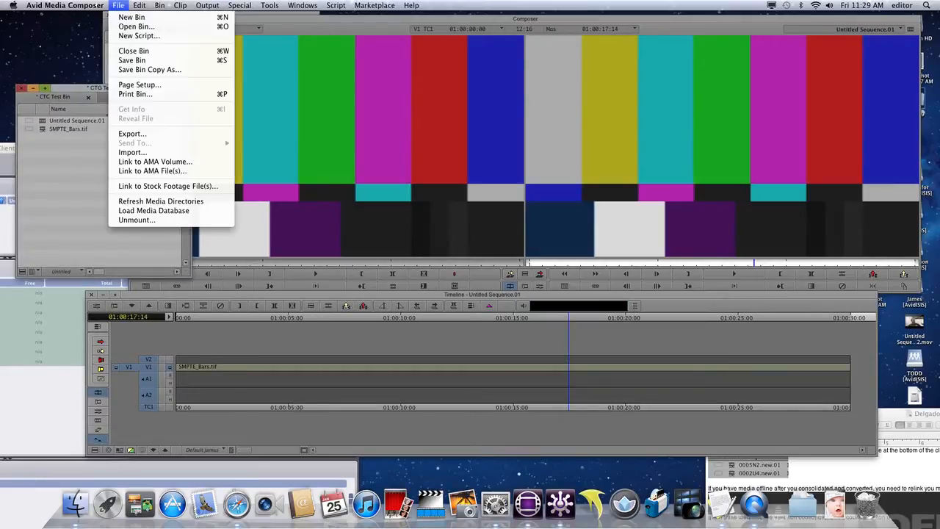
mouse_move(135, 94)
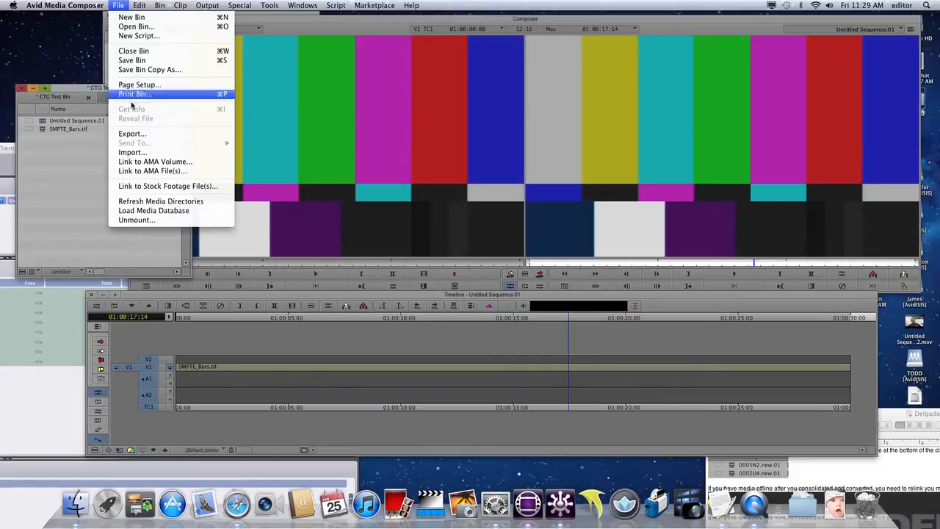
click(133, 152)
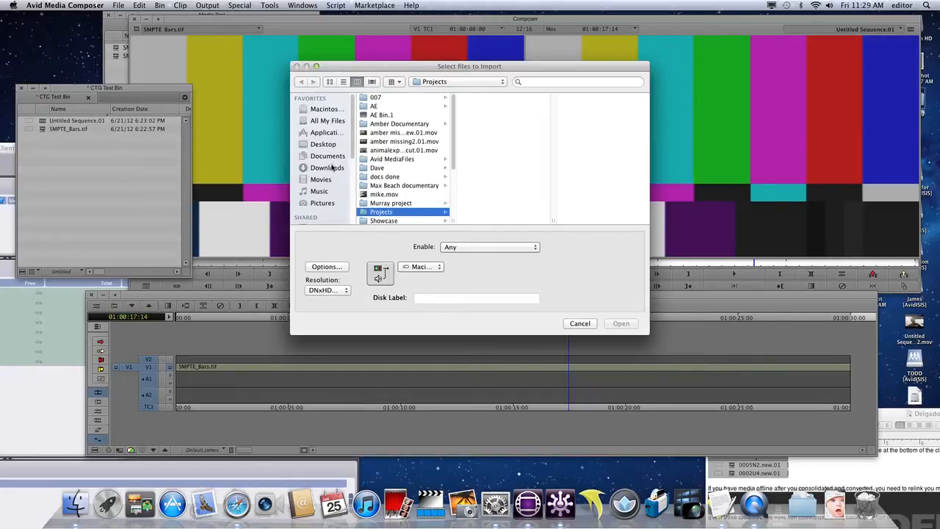
click(327, 167)
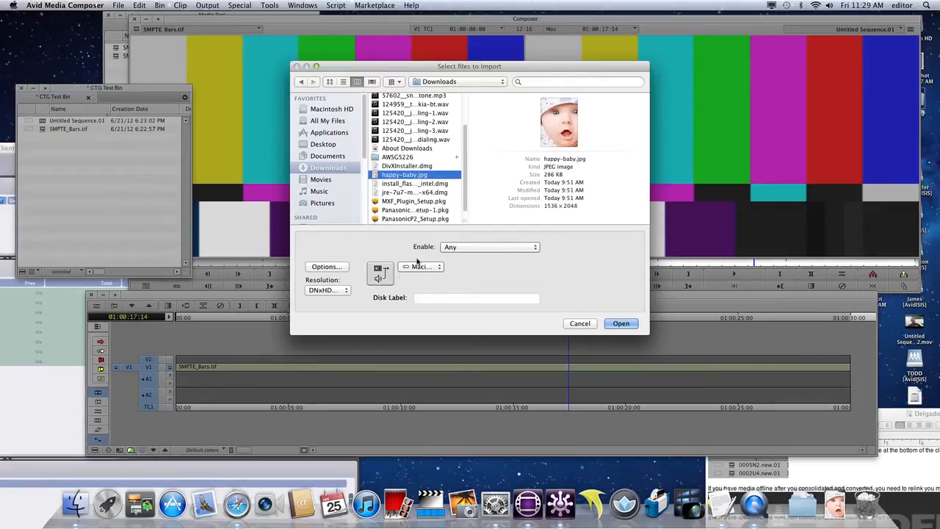
click(420, 266)
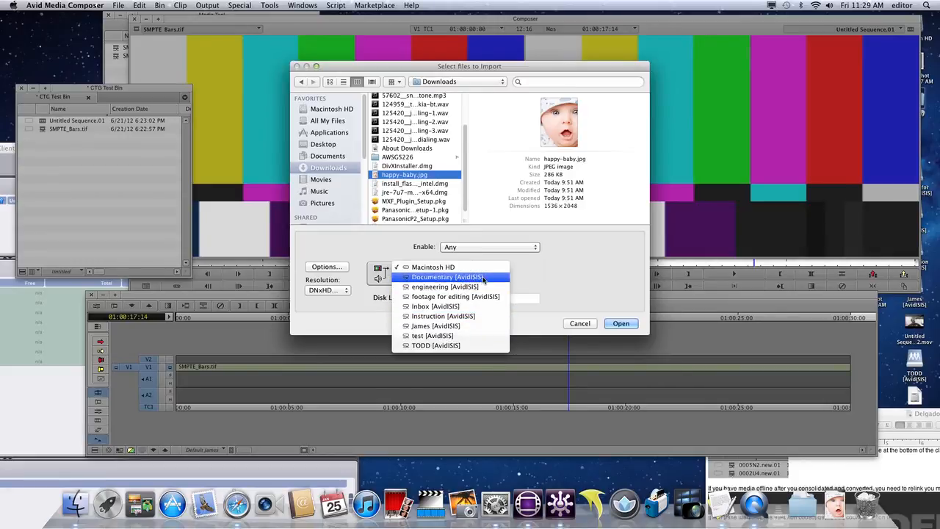
click(447, 277)
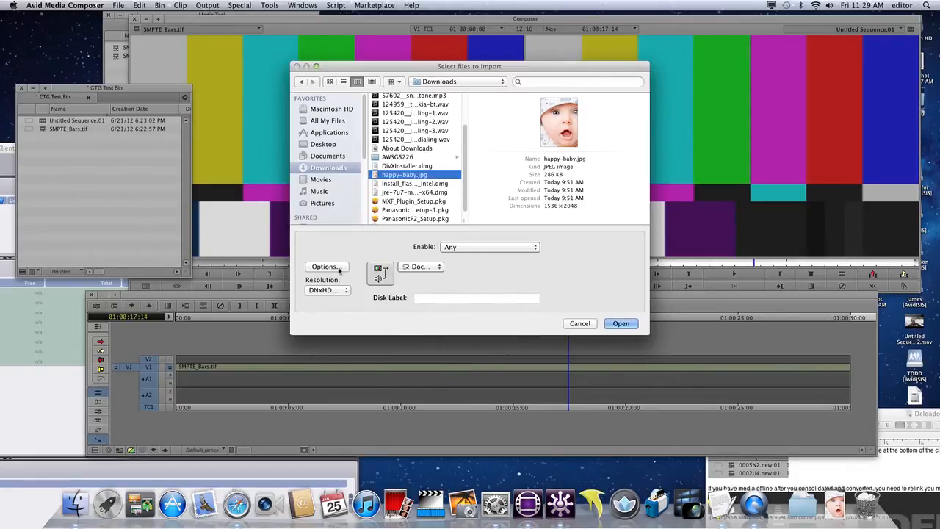
Step: Open the image import settings via Options... to review the 30-second still duration
click(324, 267)
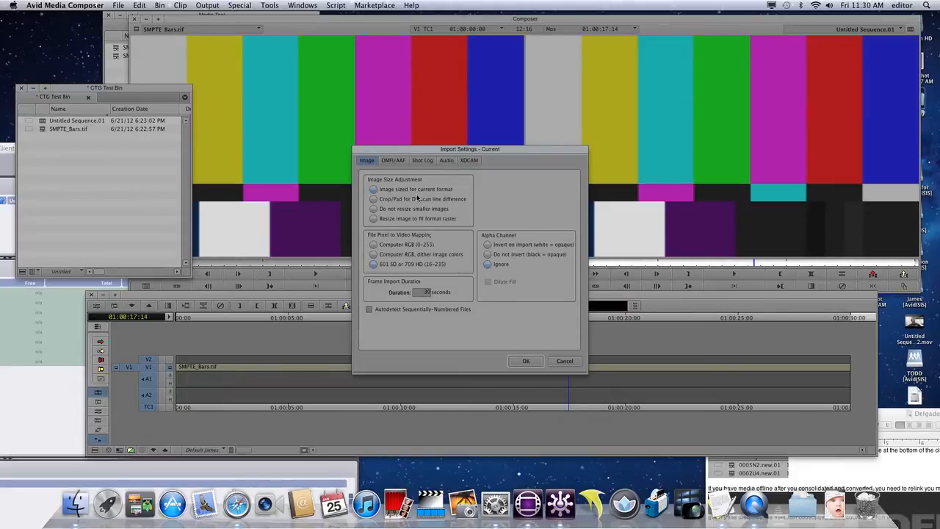
mouse_move(490, 235)
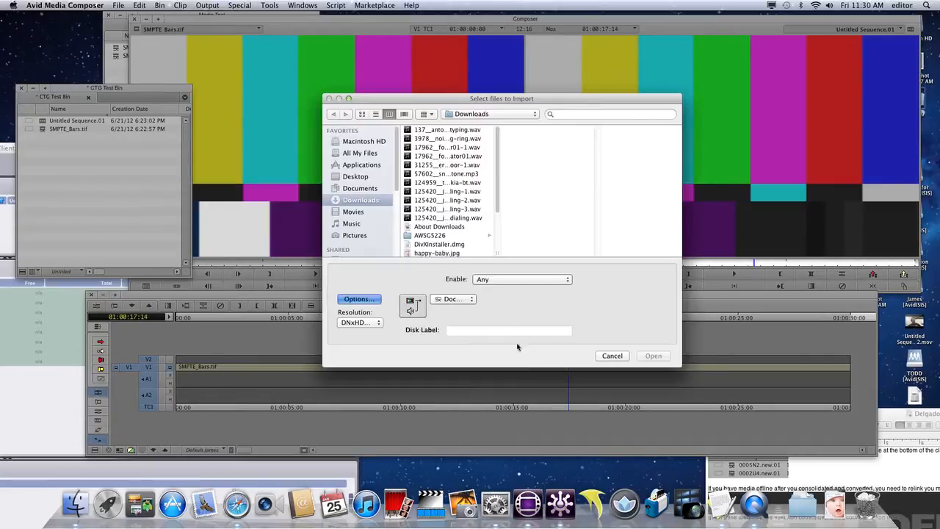
Step: Reselect happy-baby.jpg and import it into the bin
scroll(down, 3)
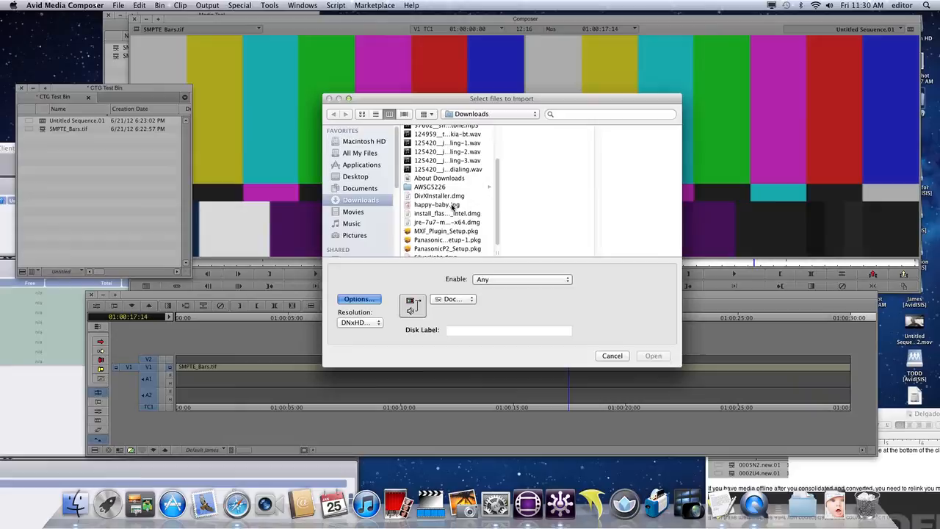
click(437, 204)
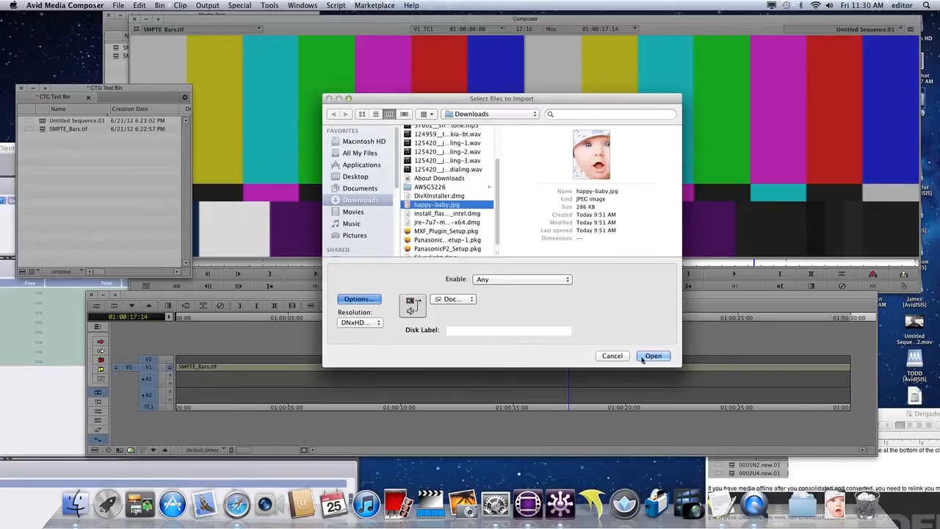
click(652, 355)
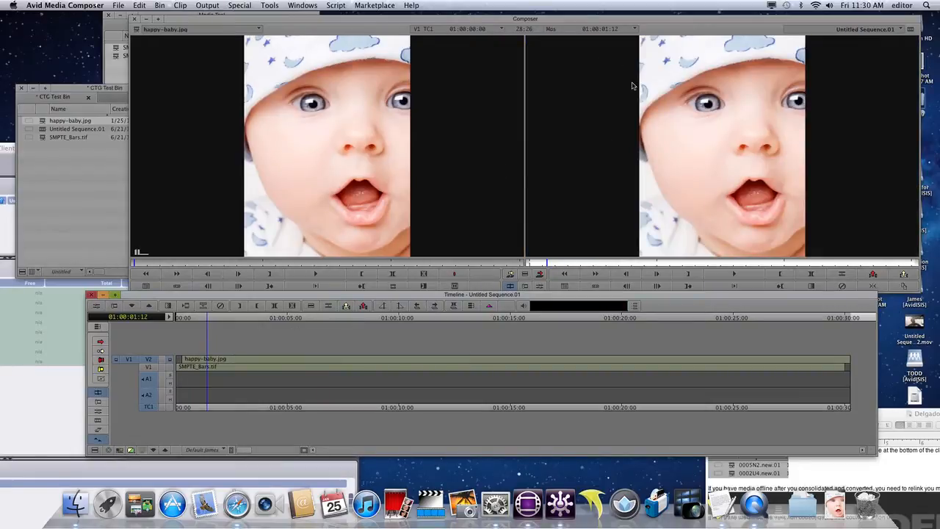
mouse_move(819, 137)
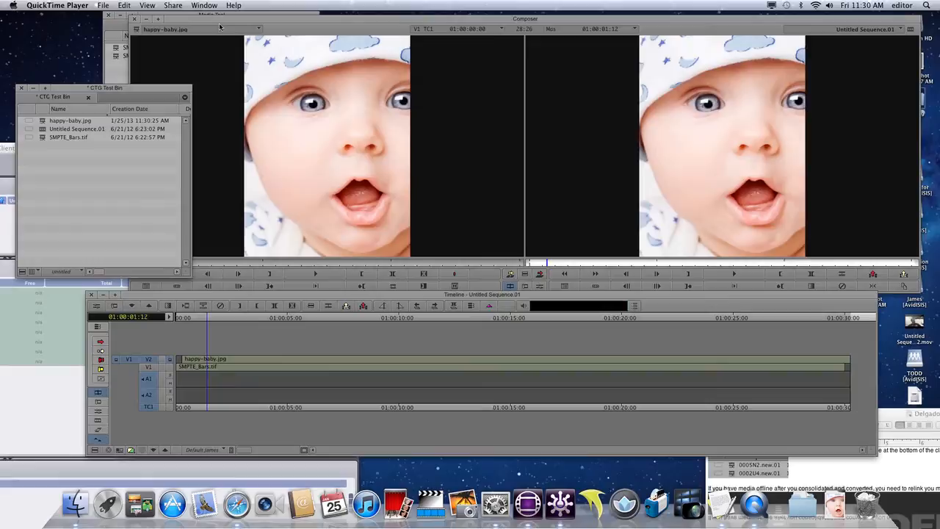
Step: Return to the editing workspace and open the PictureInPicture effect parameters
click(269, 5)
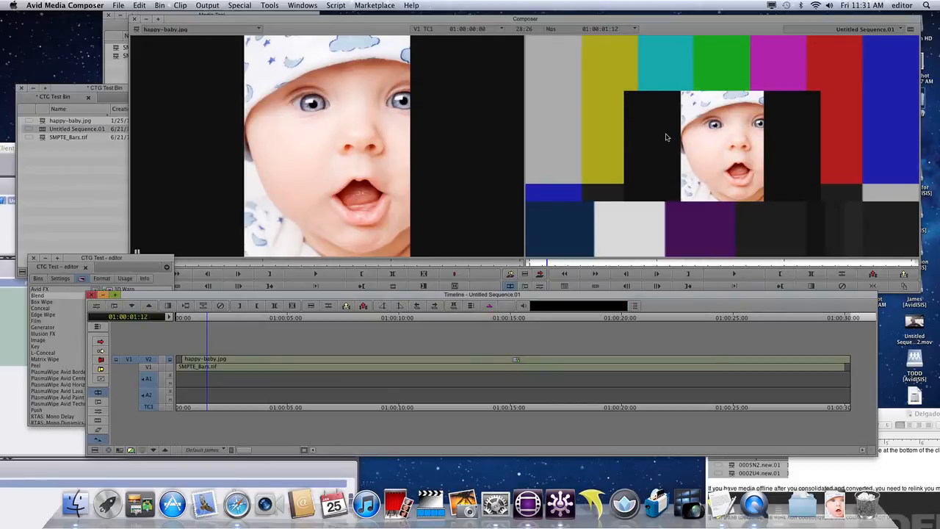
click(540, 286)
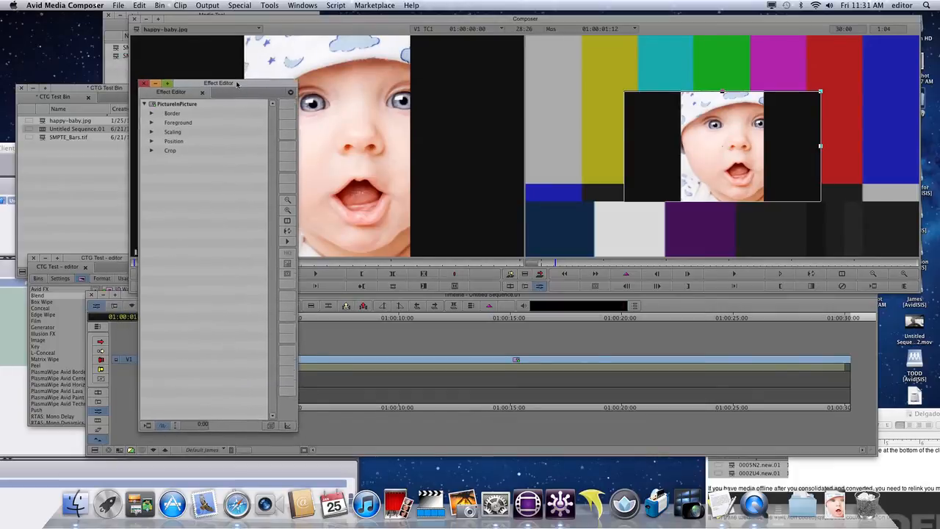
Step: Crop the baby picture-in-picture to left 307 and right about -295
click(170, 151)
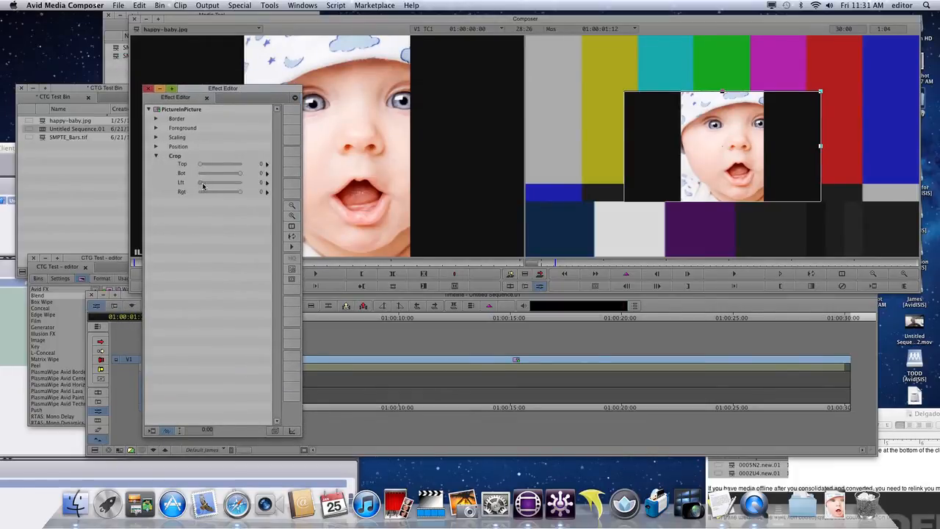
drag(202, 182, 224, 182)
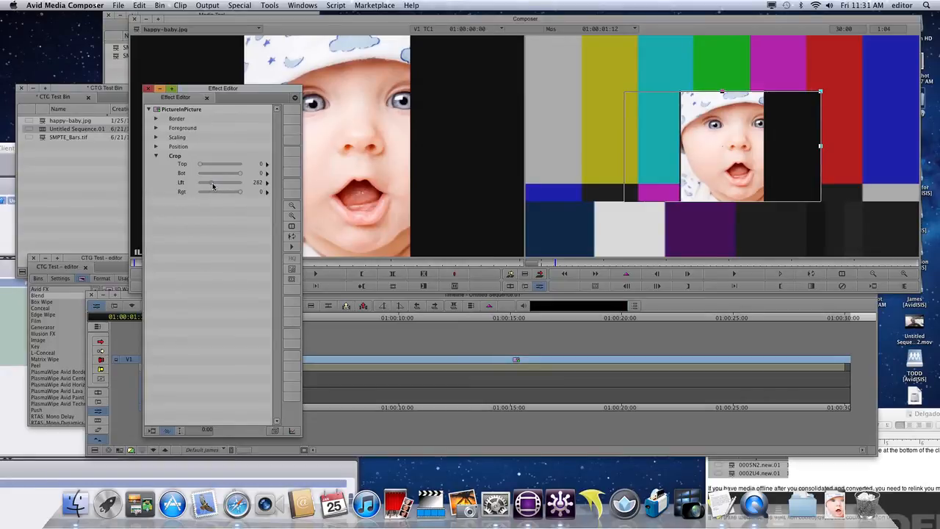
drag(209, 182, 220, 182)
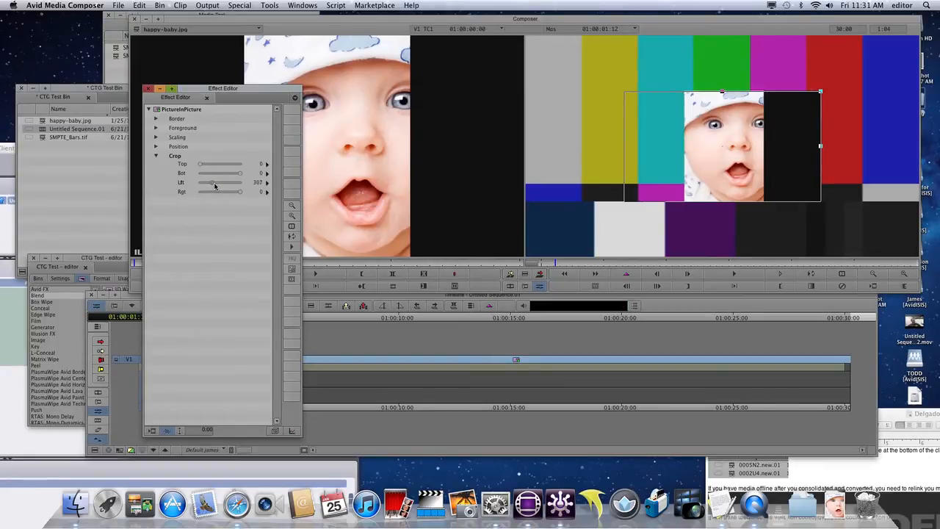
drag(220, 192, 231, 191)
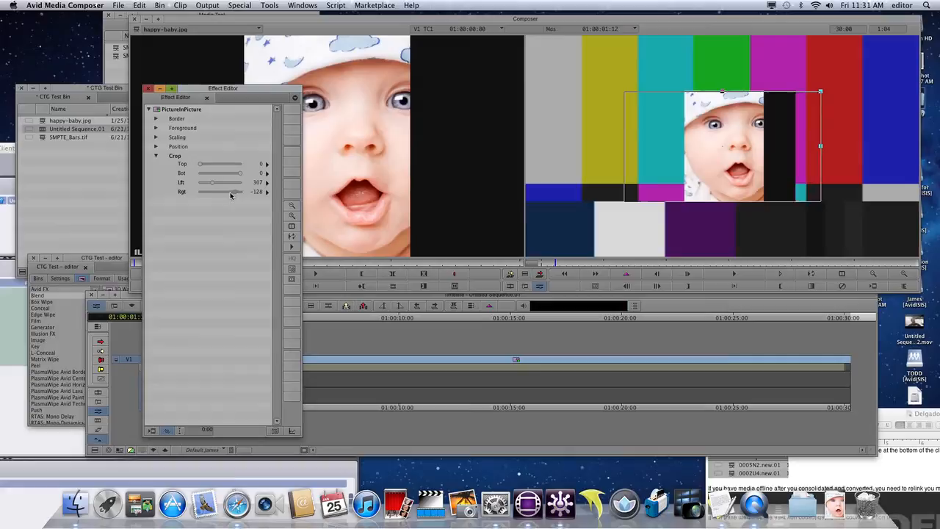
drag(220, 192, 209, 192)
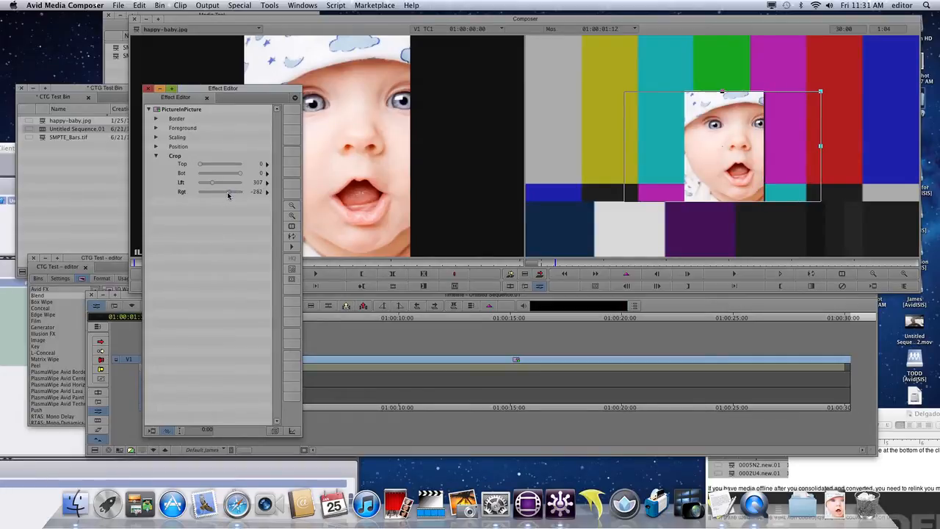
drag(231, 191, 238, 192)
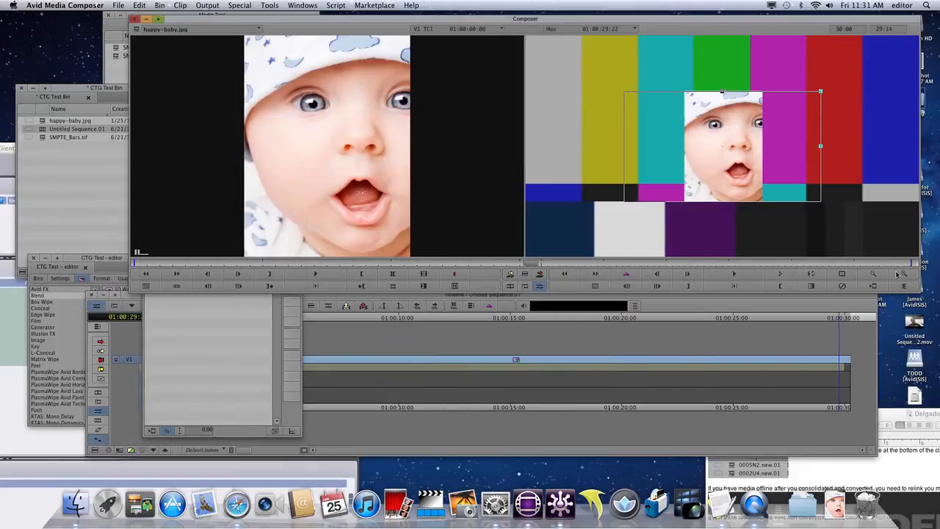
Step: Bring the Effect Editor parameters back into view to adjust Scaling
click(643, 317)
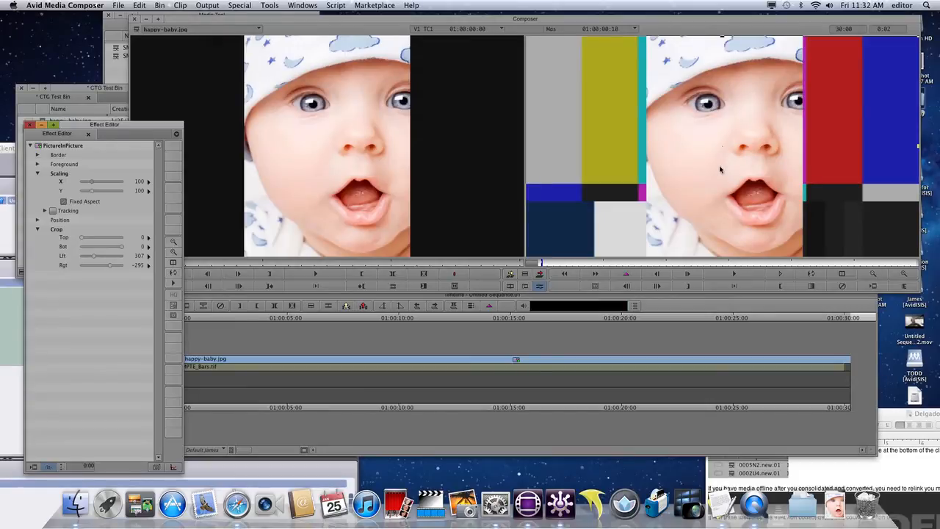
mouse_move(714, 173)
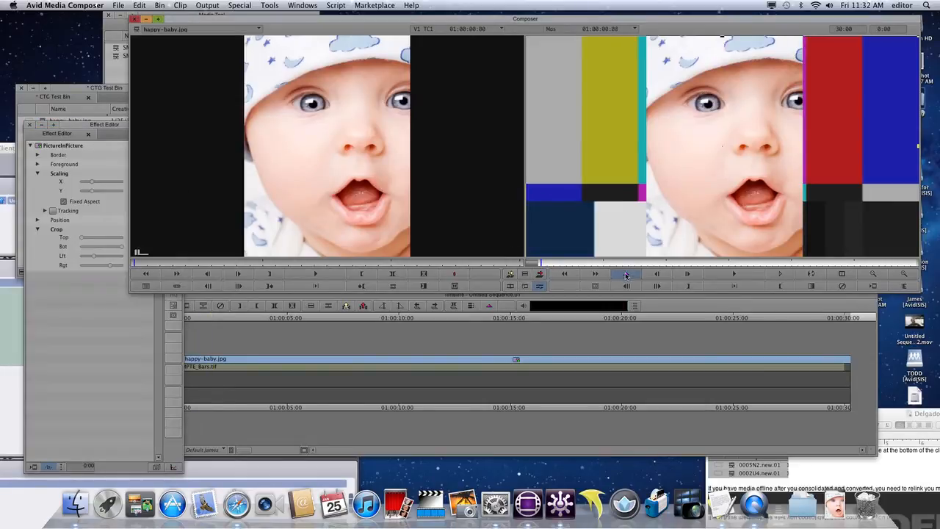
Step: Add a starting keyframe, then zoom the image from 179 to about 318 percent toward the eye
click(626, 273)
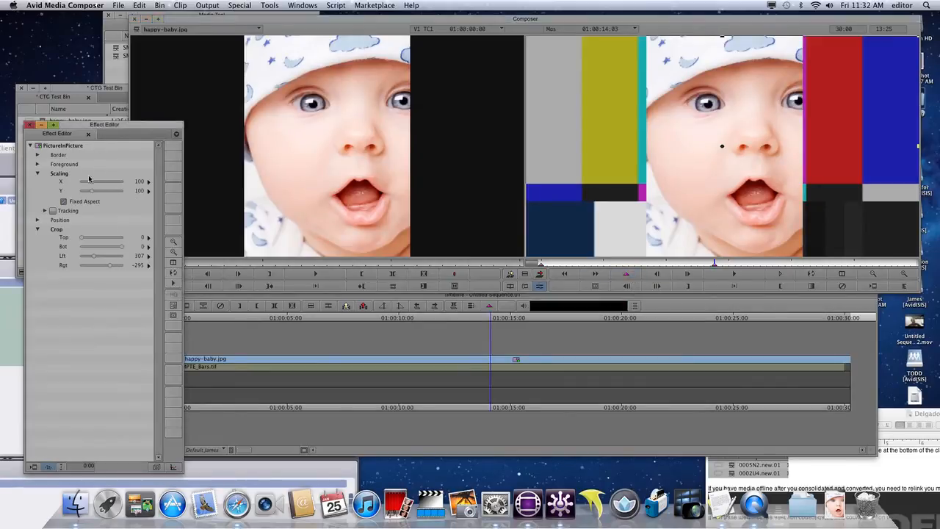
drag(91, 181, 101, 182)
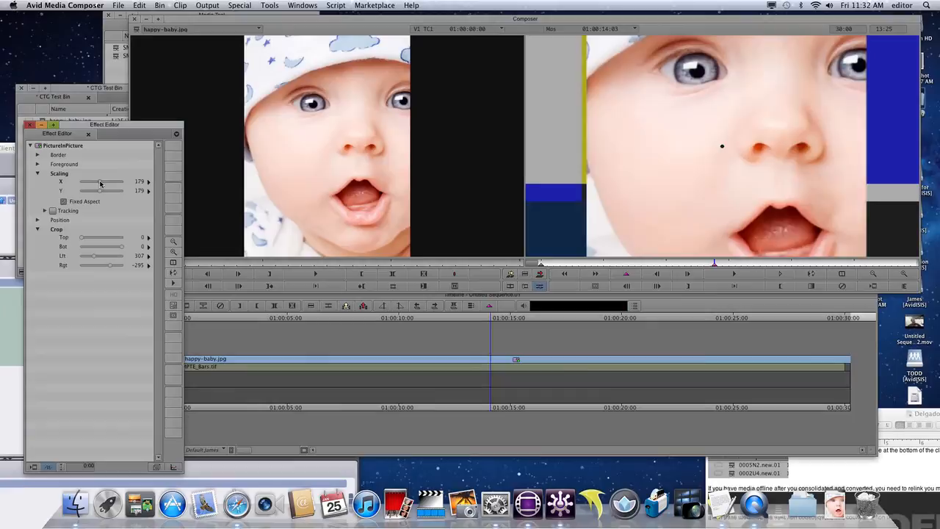
drag(101, 182, 117, 182)
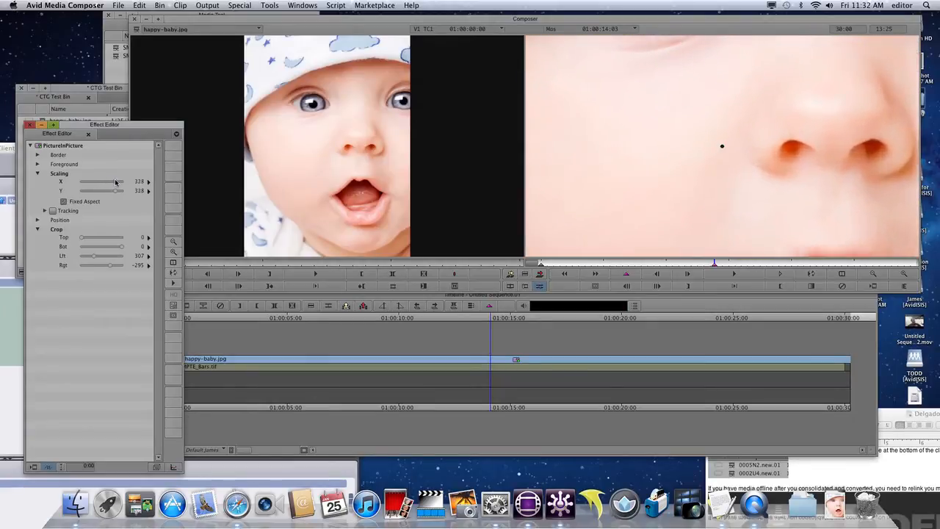
drag(115, 181, 121, 181)
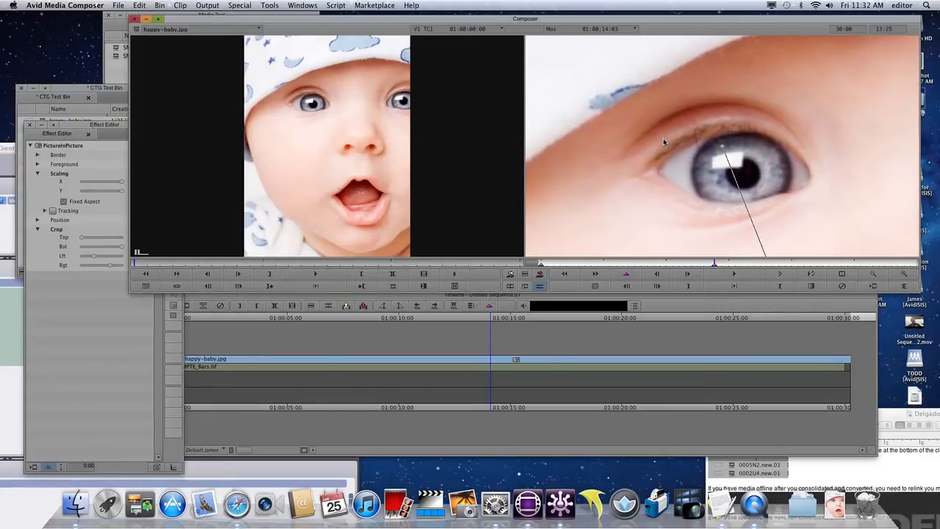
mouse_move(791, 183)
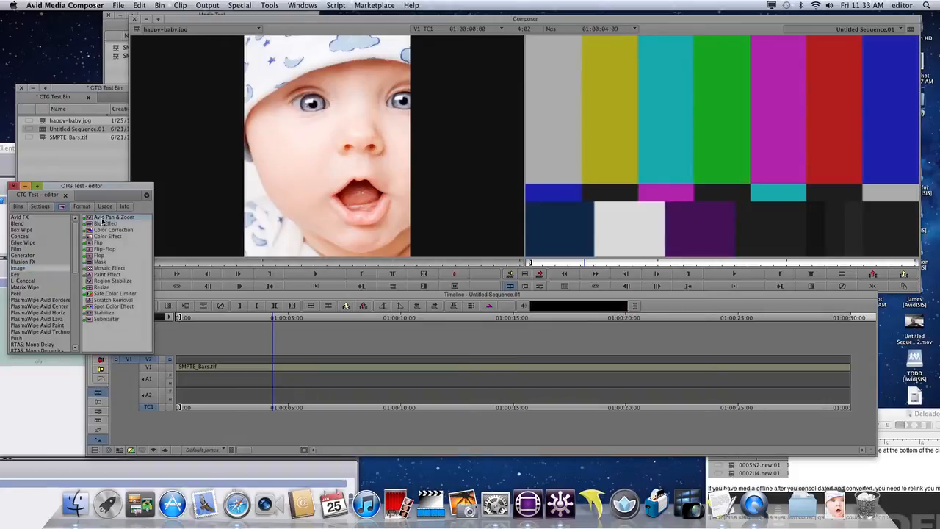
mouse_move(128, 252)
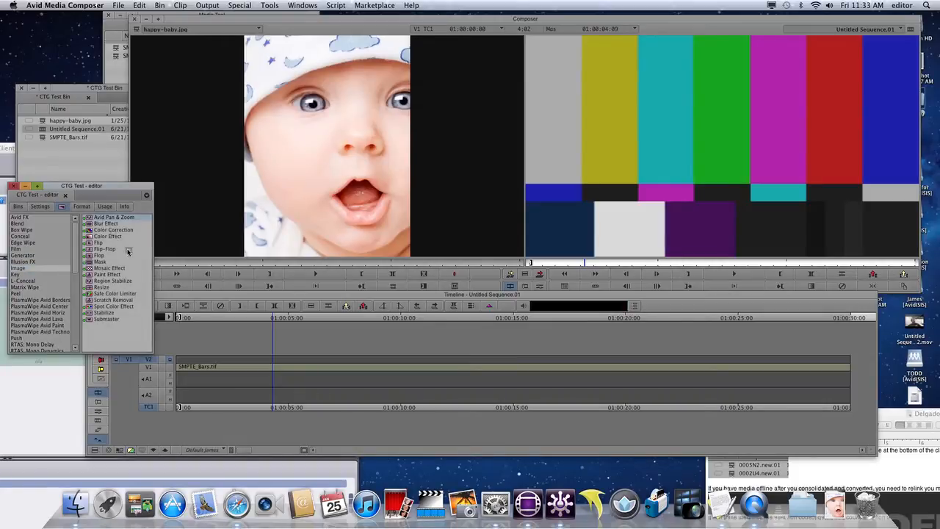
Step: Pick Avid Pan & Zoom from the Effect Palette for the V2 filler
click(218, 366)
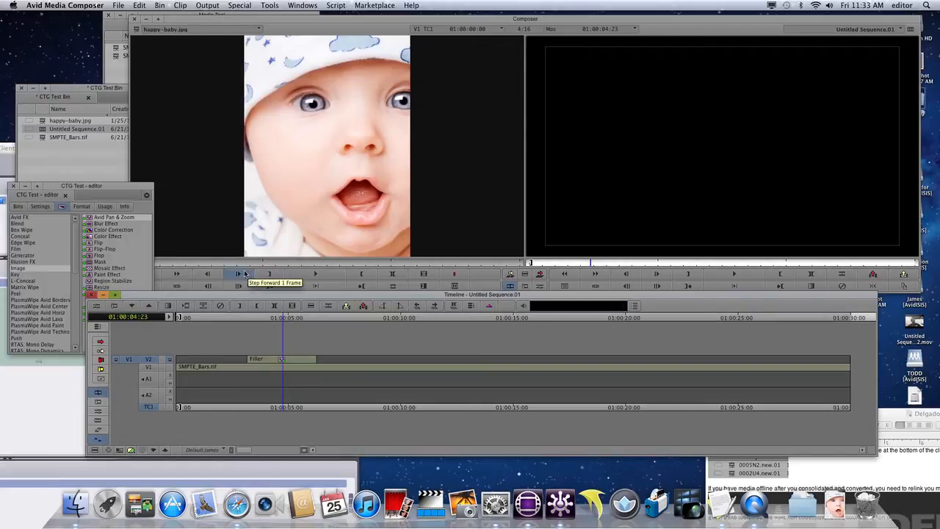
mouse_move(255, 328)
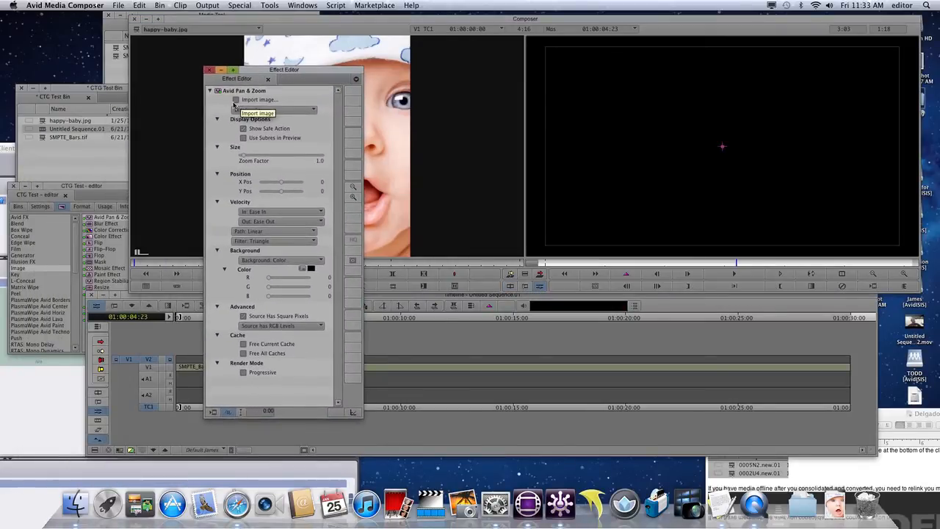
Step: Load happy-baby.jpg into the Pan & Zoom effect with Import image
click(258, 99)
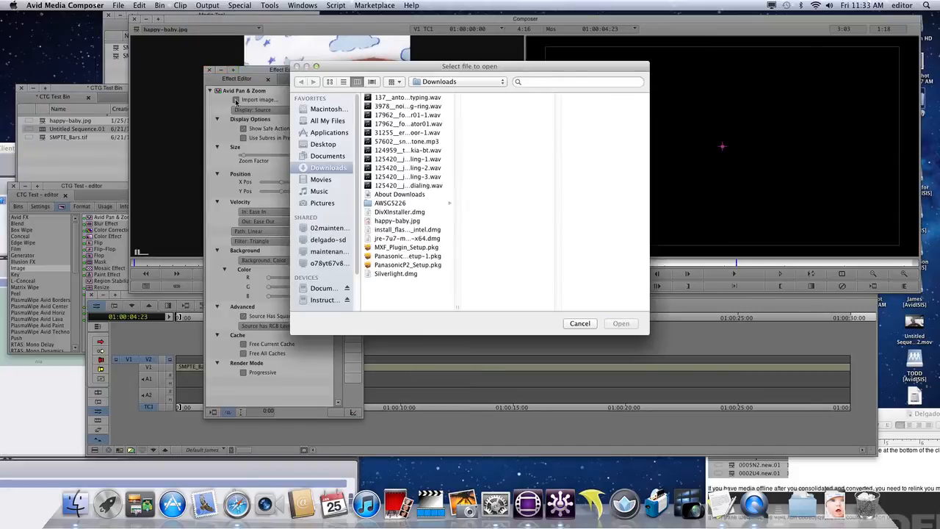
click(397, 220)
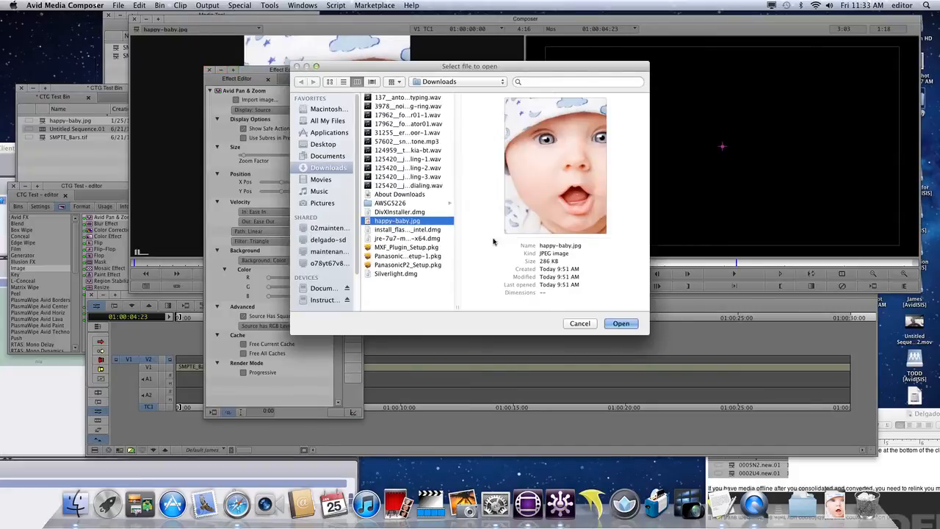
click(621, 323)
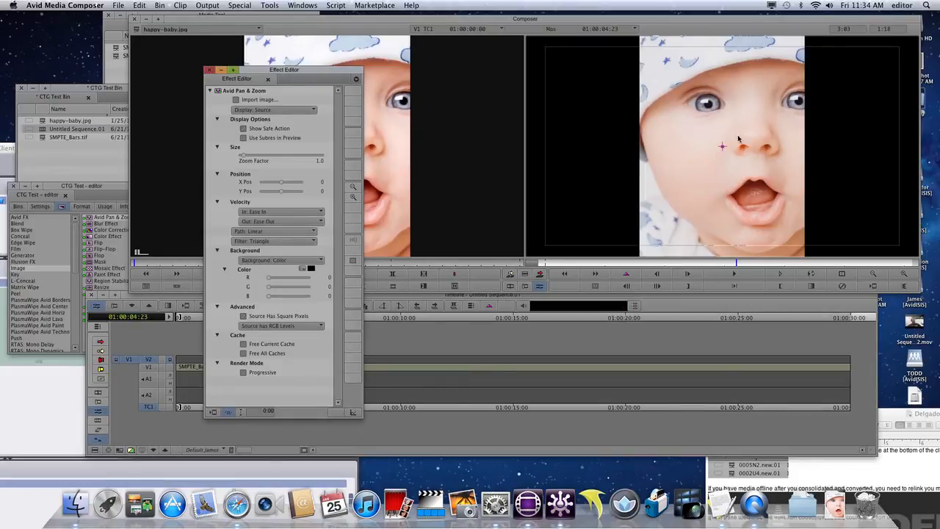
Step: Move the effect settings aside and center the target box on the baby's eye
drag(284, 69, 255, 38)
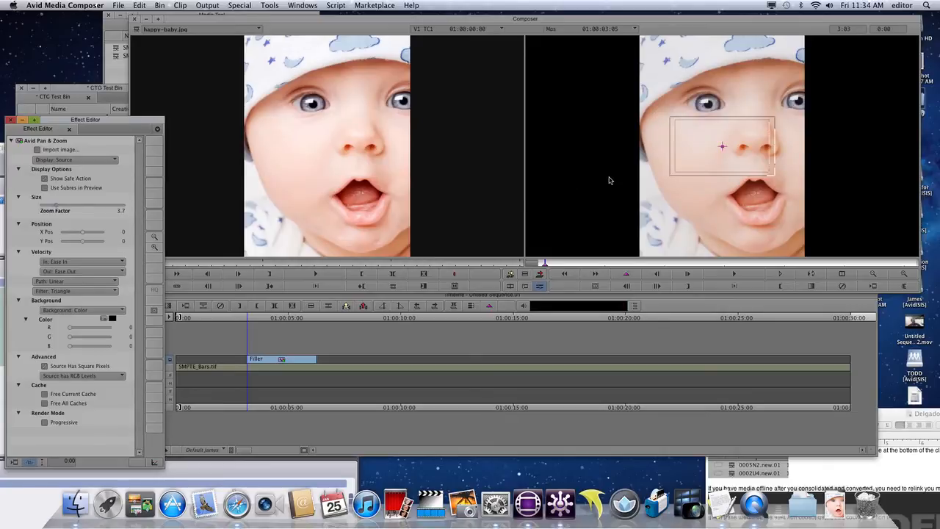
mouse_move(674, 171)
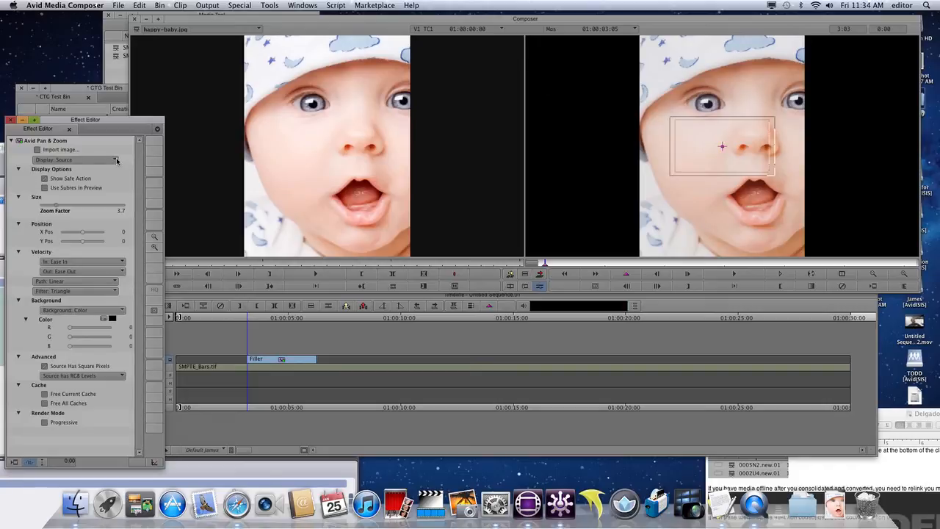
drag(722, 146, 709, 108)
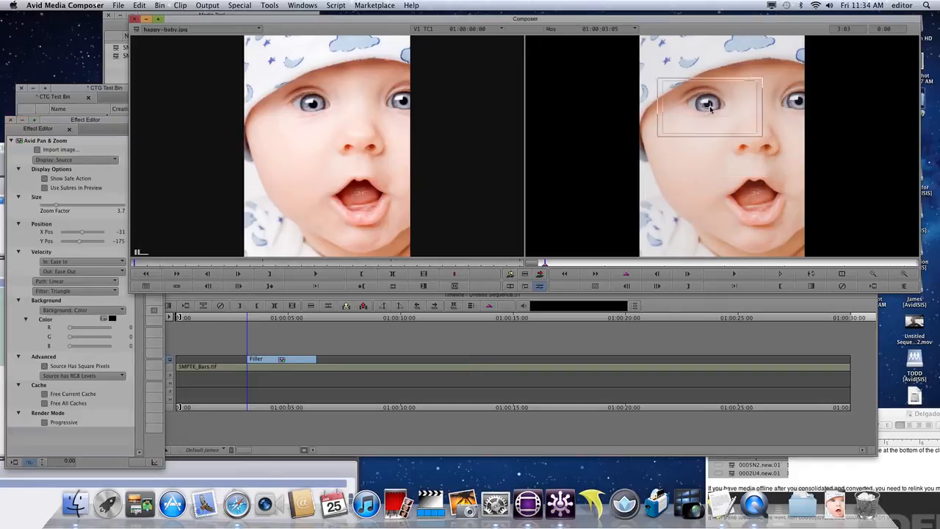
drag(709, 111, 707, 102)
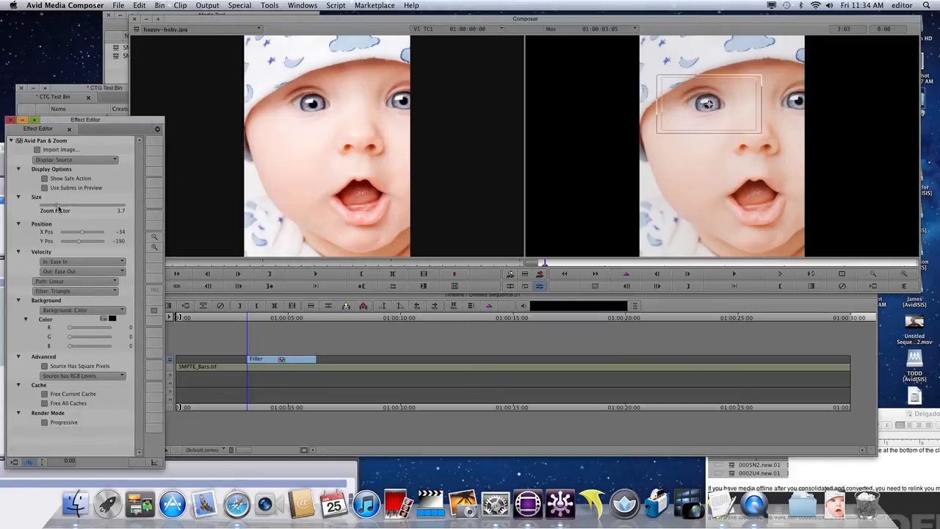
Step: Tighten the Zoom Factor around the eye and set Display to Target
drag(84, 207, 80, 206)
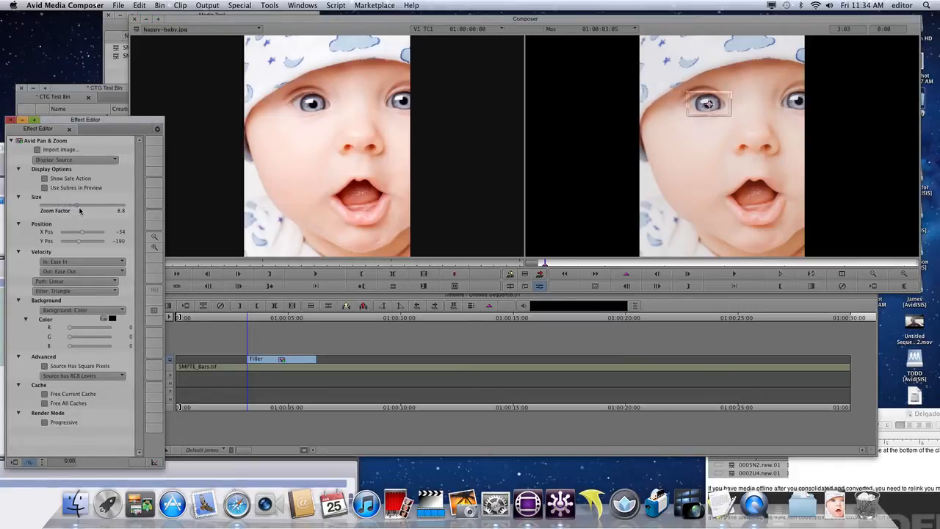
drag(83, 211, 88, 211)
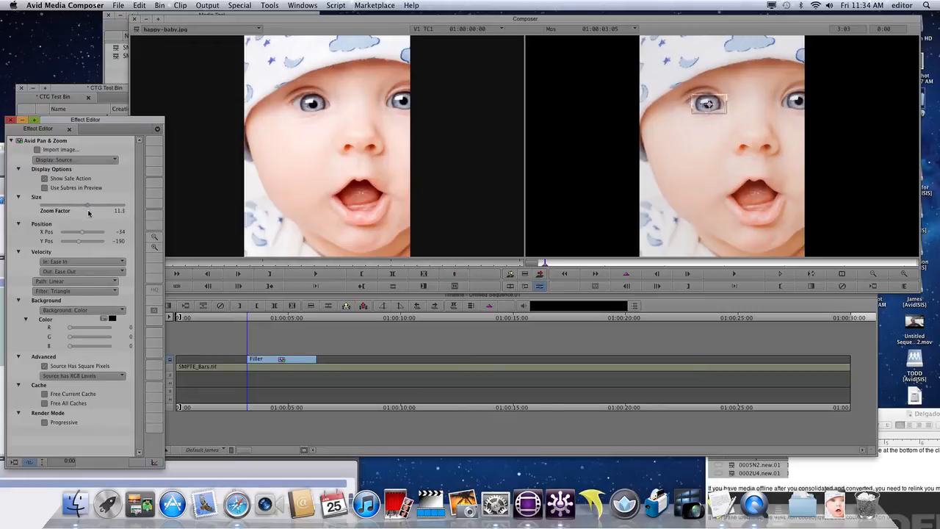
click(76, 159)
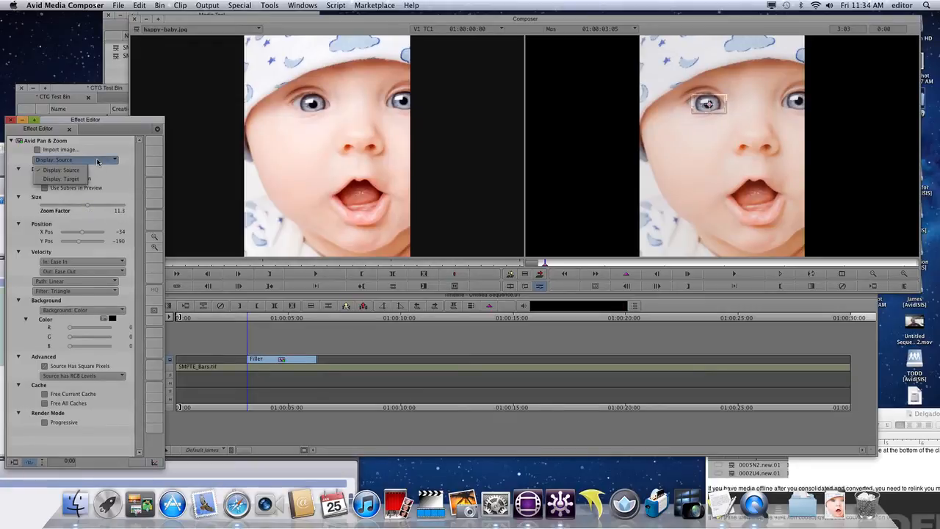
click(61, 178)
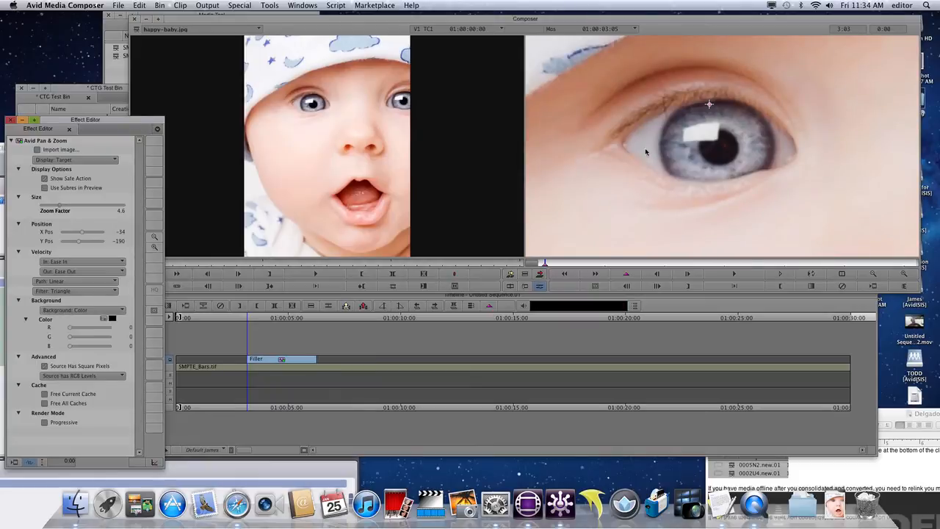
mouse_move(75, 198)
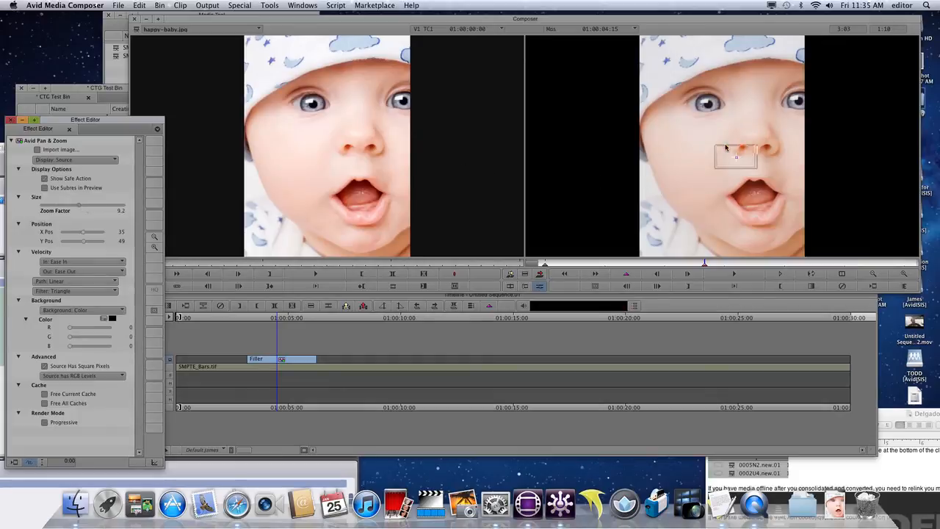
Step: Drag the second keyframe's zoom target onto the eye and set Velocity In to Linear
drag(734, 155, 710, 105)
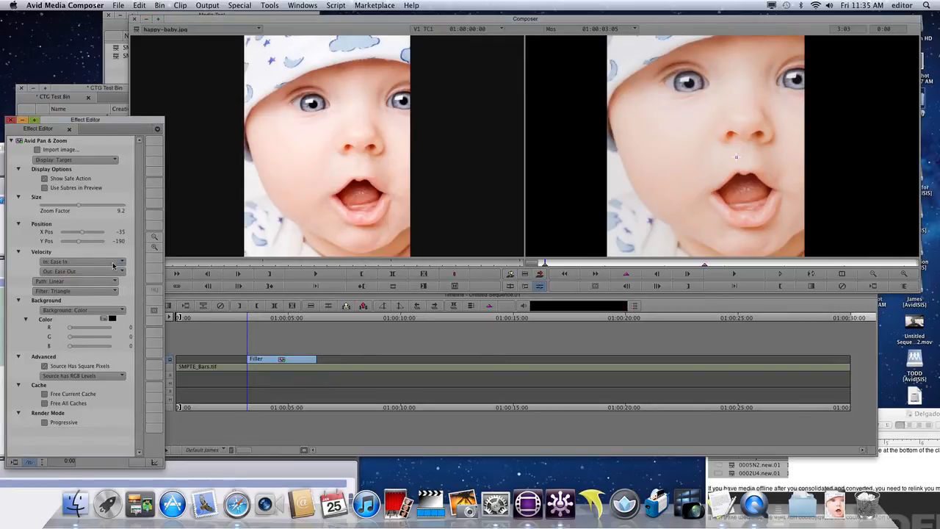
click(75, 262)
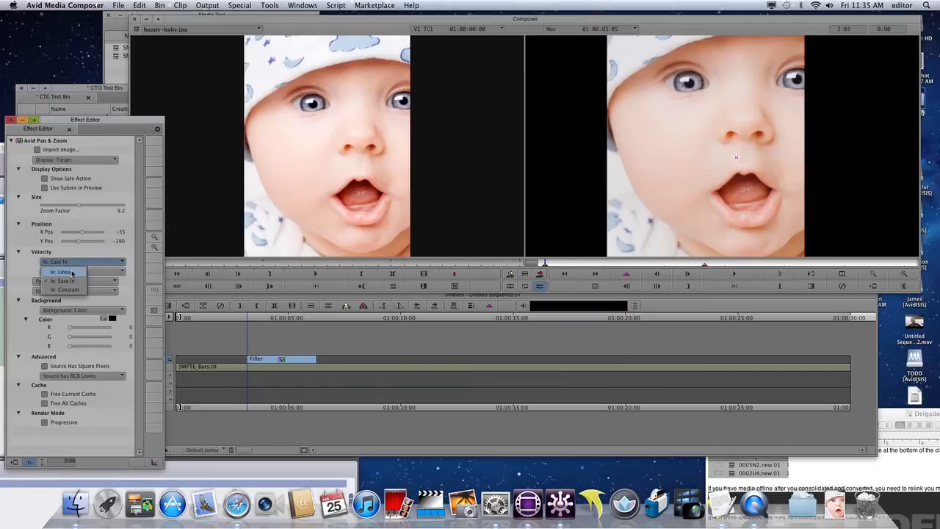
click(62, 272)
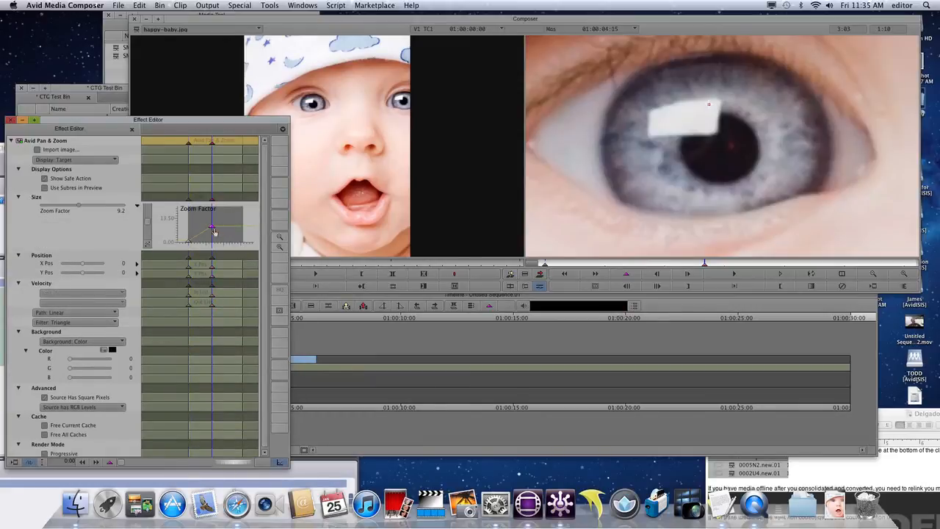
Step: Set Zoom Factor interpolation to Bezier, collapse Size, and choose Avid Ultra Quality filtering
right_click(213, 231)
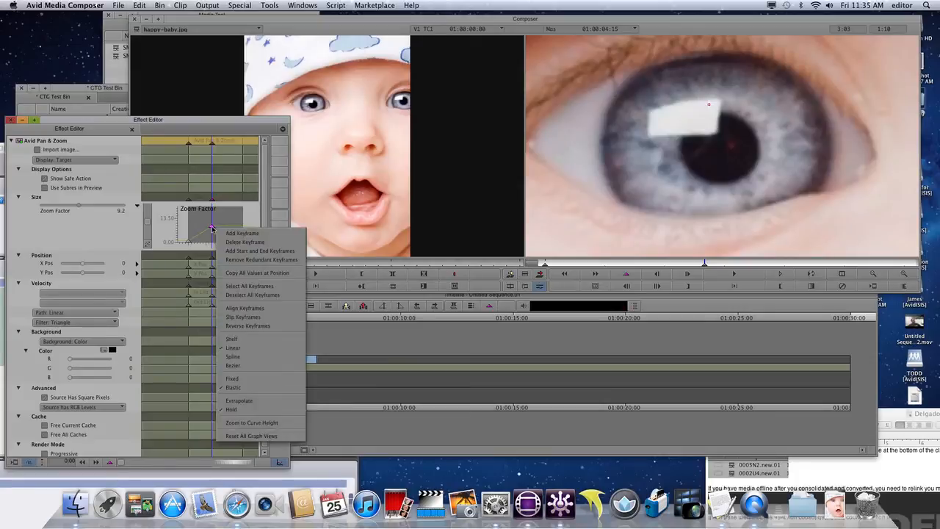
mouse_move(255, 365)
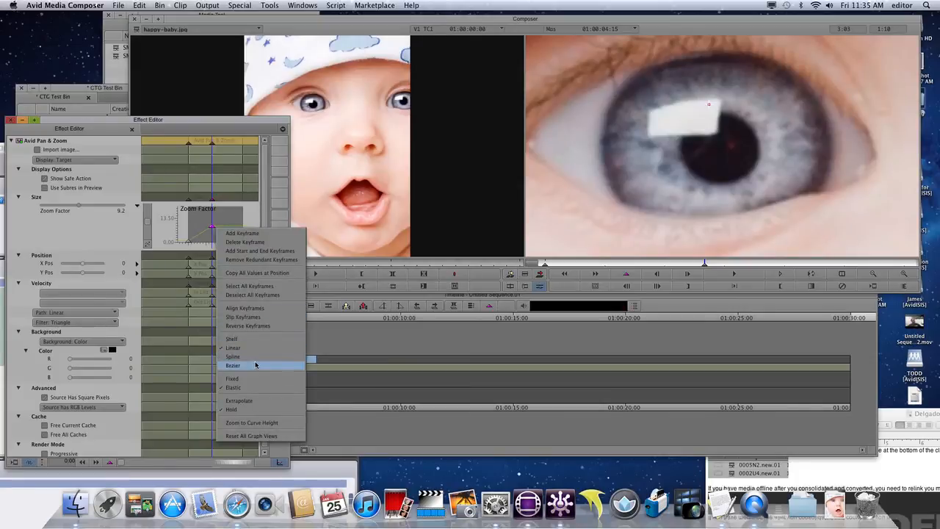
click(232, 365)
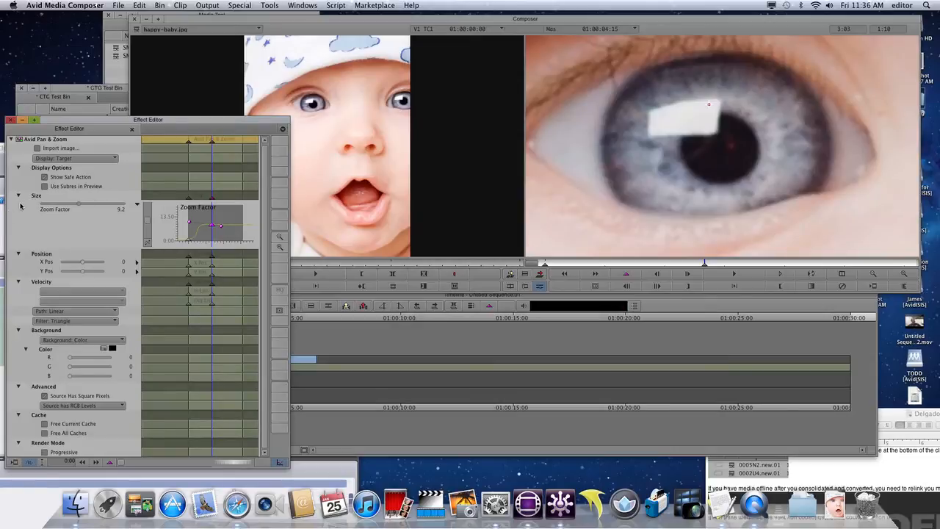
click(19, 196)
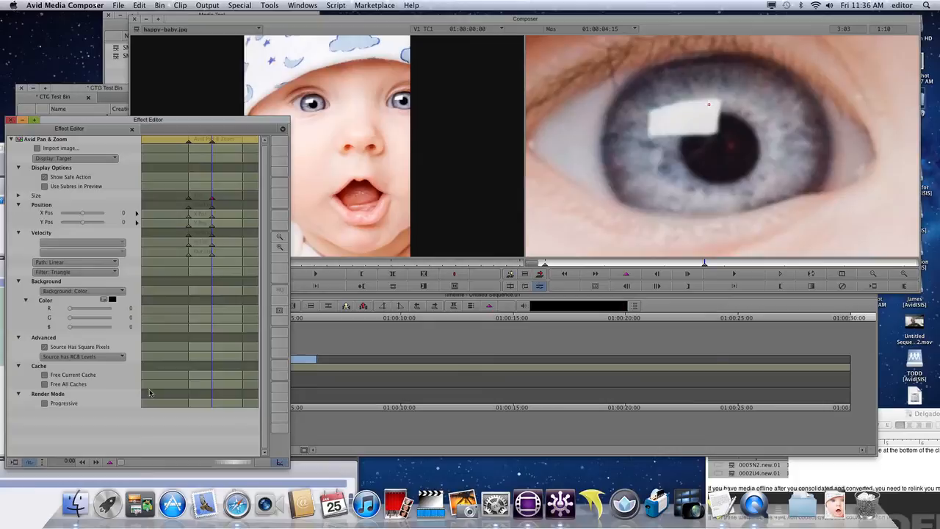
click(73, 272)
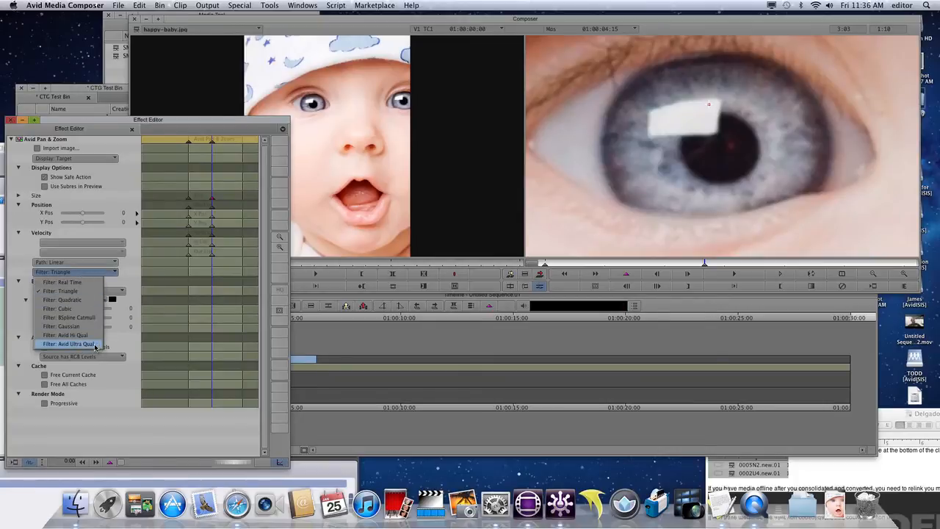
click(70, 343)
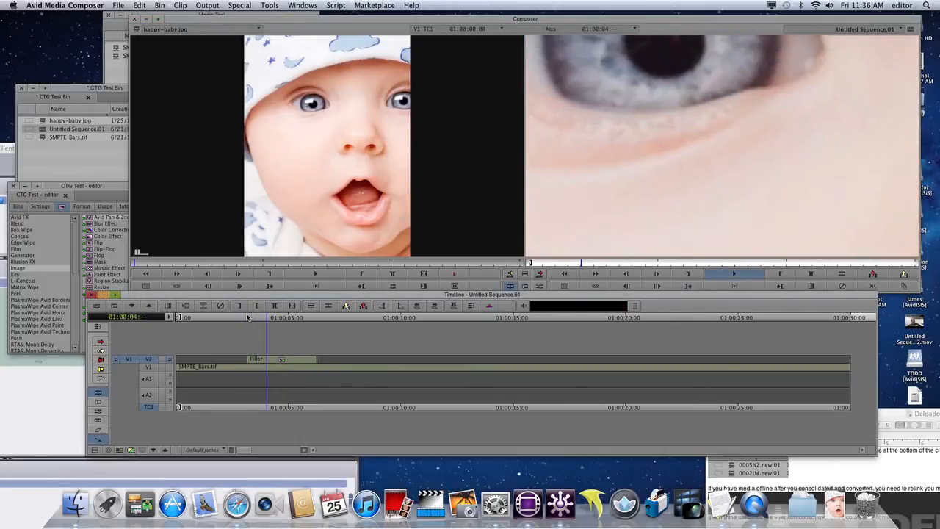
Step: Play the sequence to watch the zoom, then keep the partially rendered effect
click(243, 317)
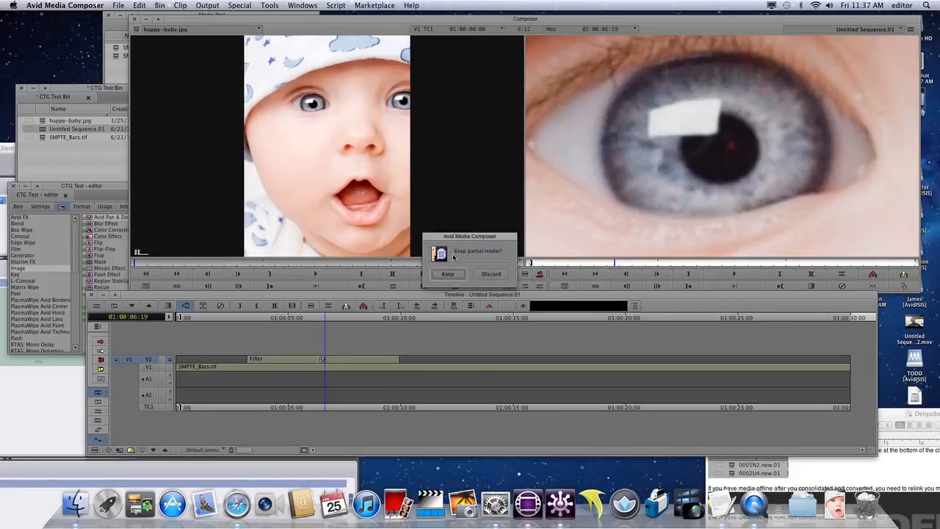
click(447, 273)
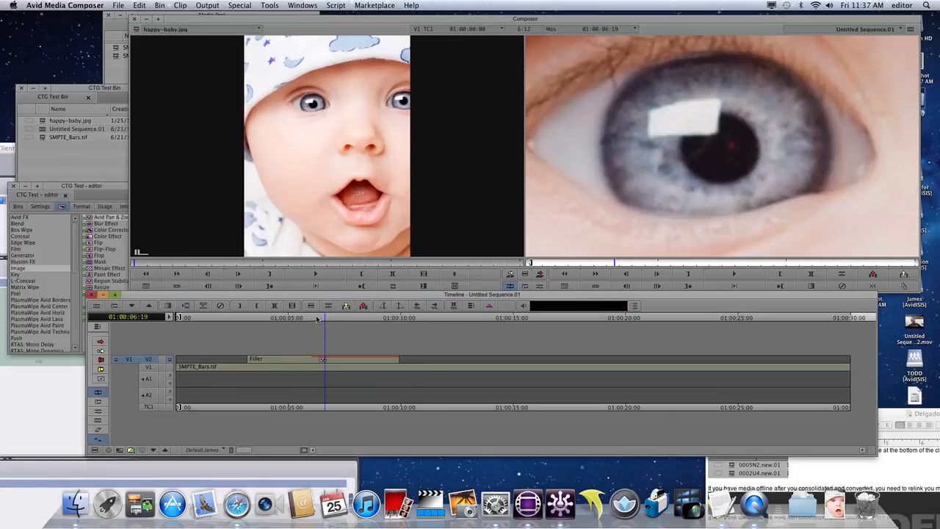